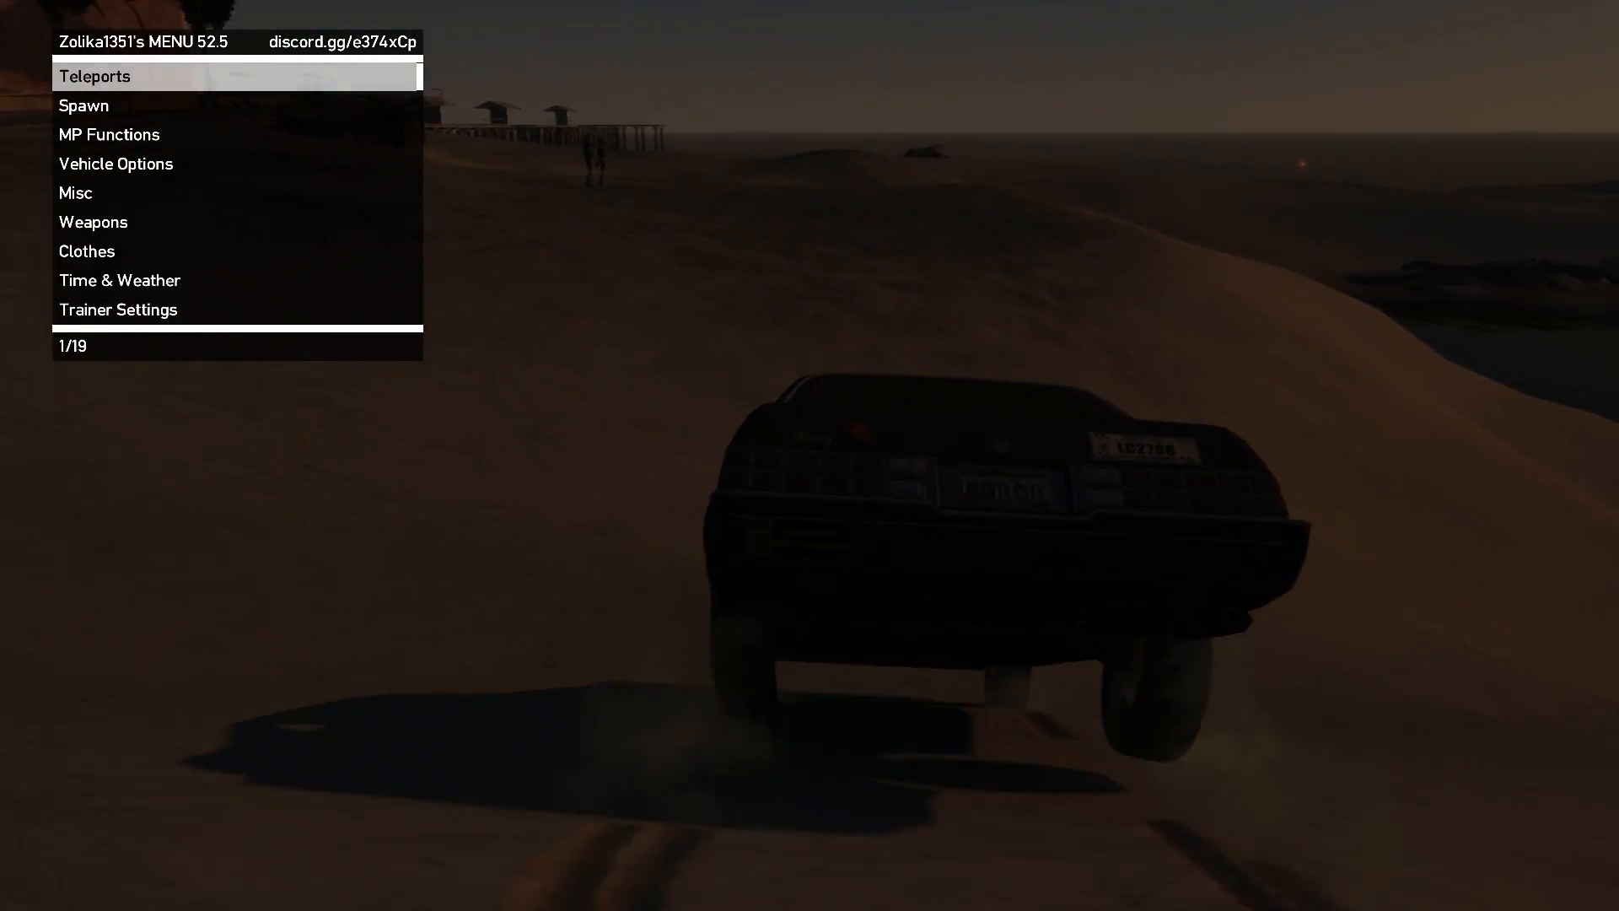
Browse the Zolika trainer menu, then quit GTA IV so OpenIV's folder prompt appears
key("down")
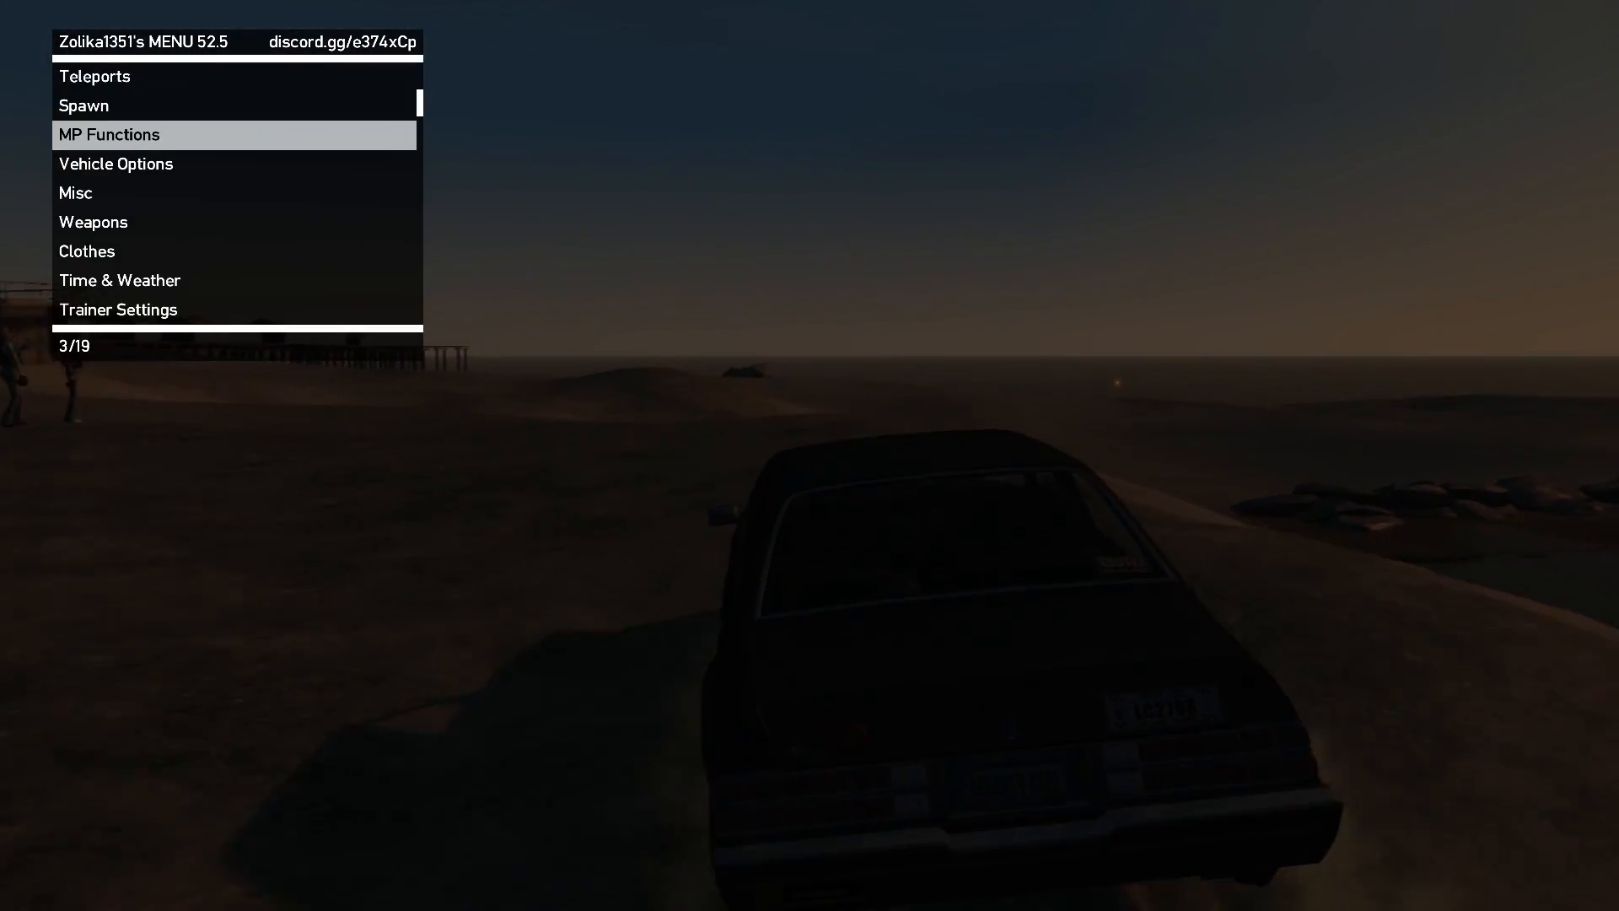
left_click(115, 164)
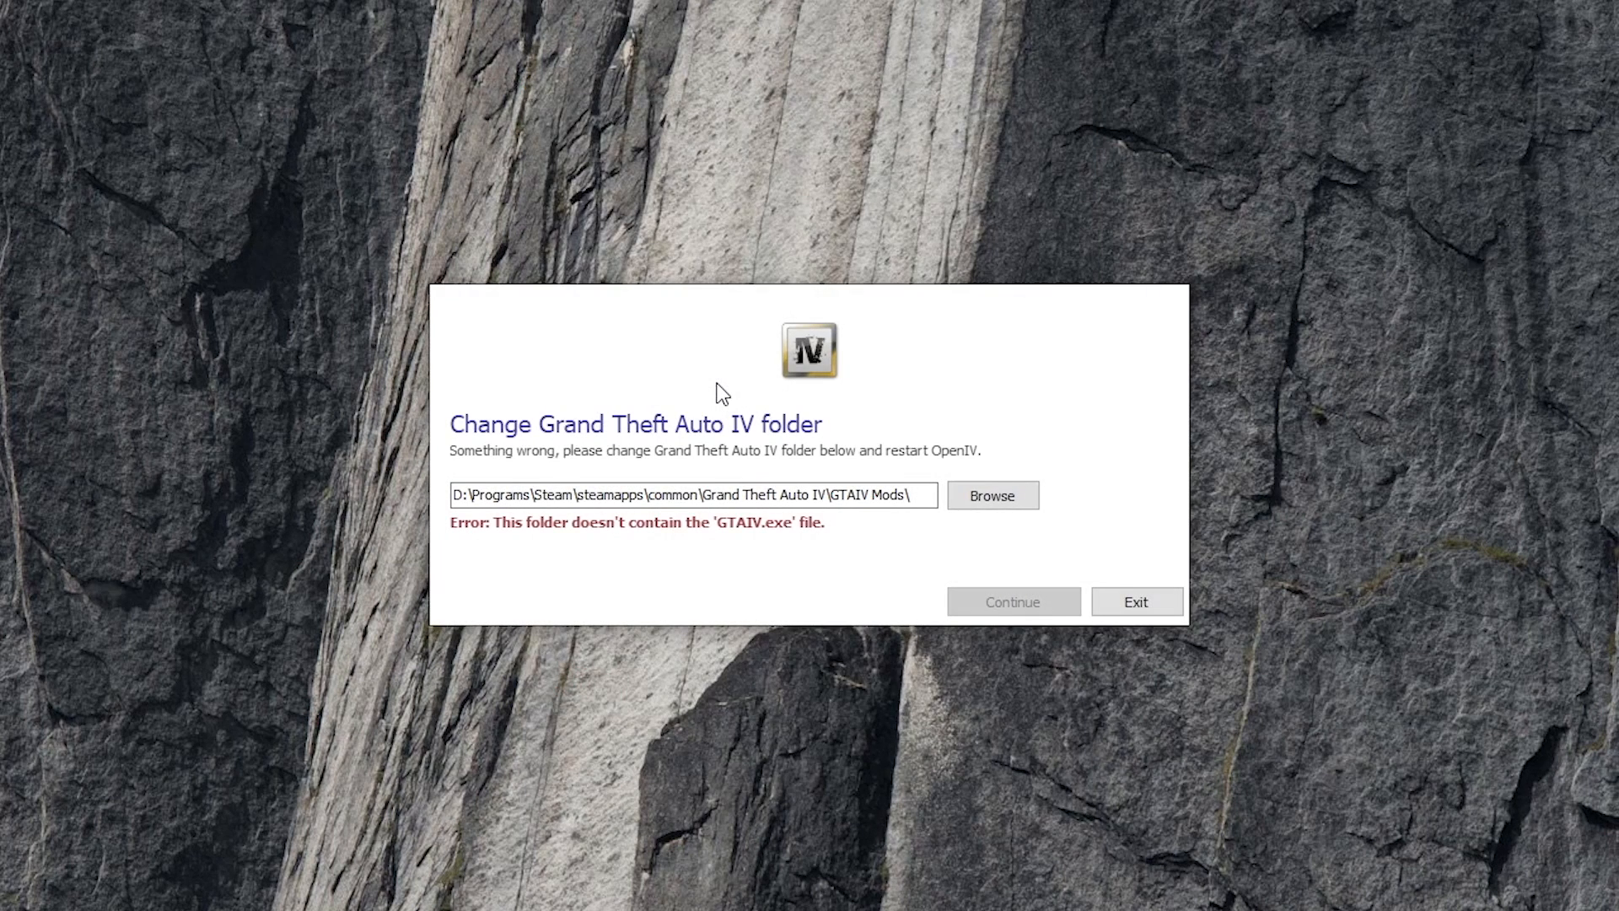
Browse to and confirm the GTAIV Mods folder as the Grand Theft Auto IV game folder
left_click(991, 496)
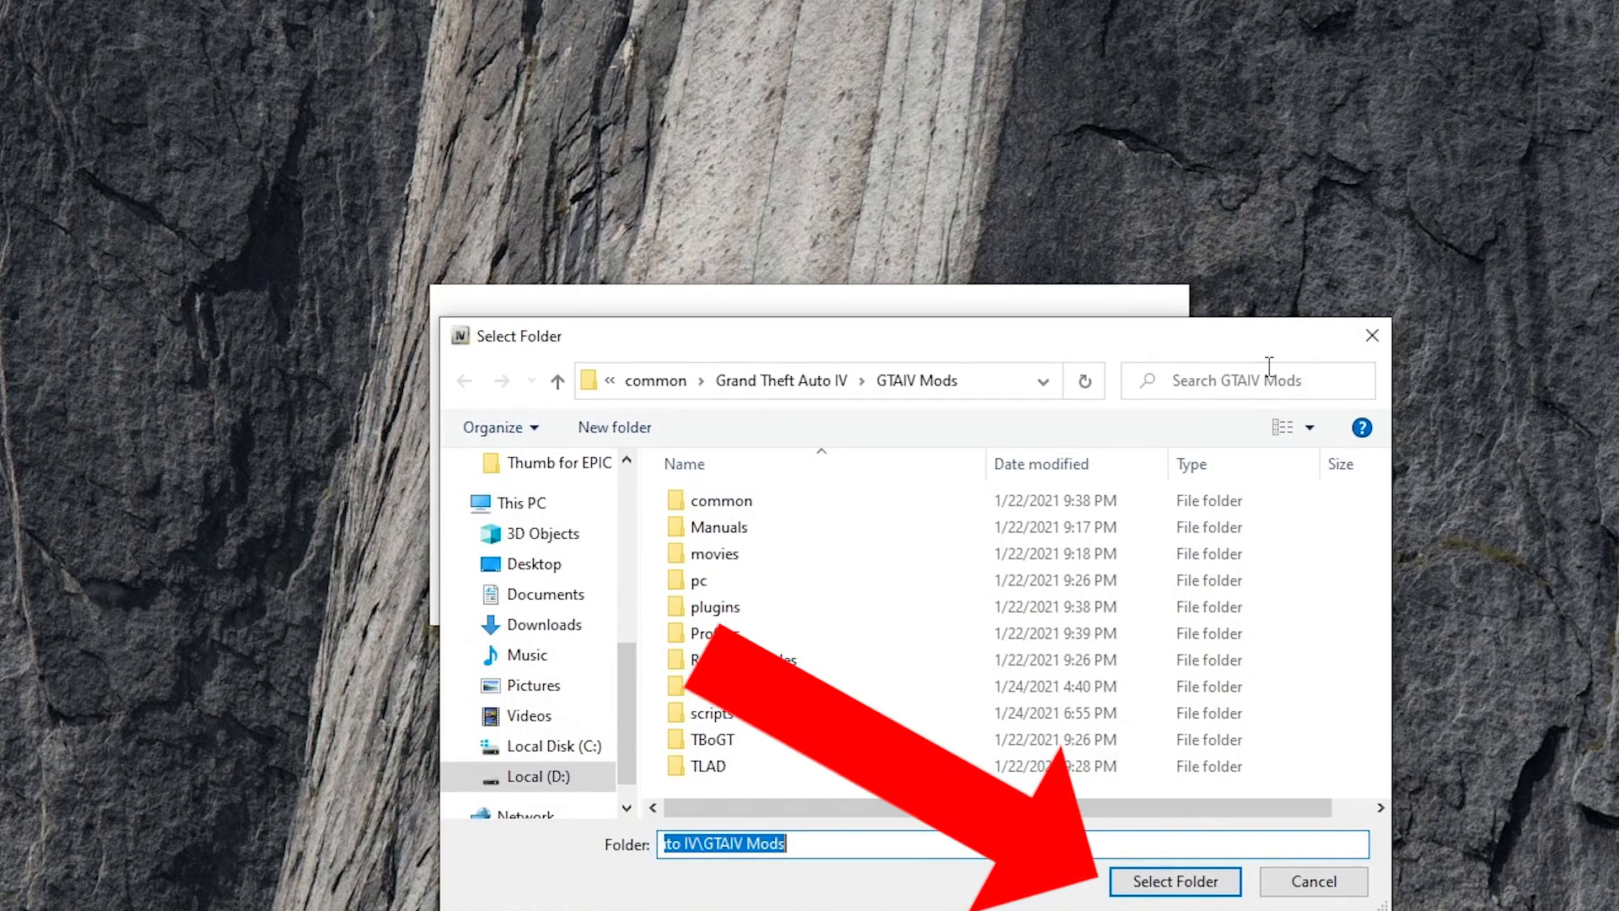
left_click(1173, 906)
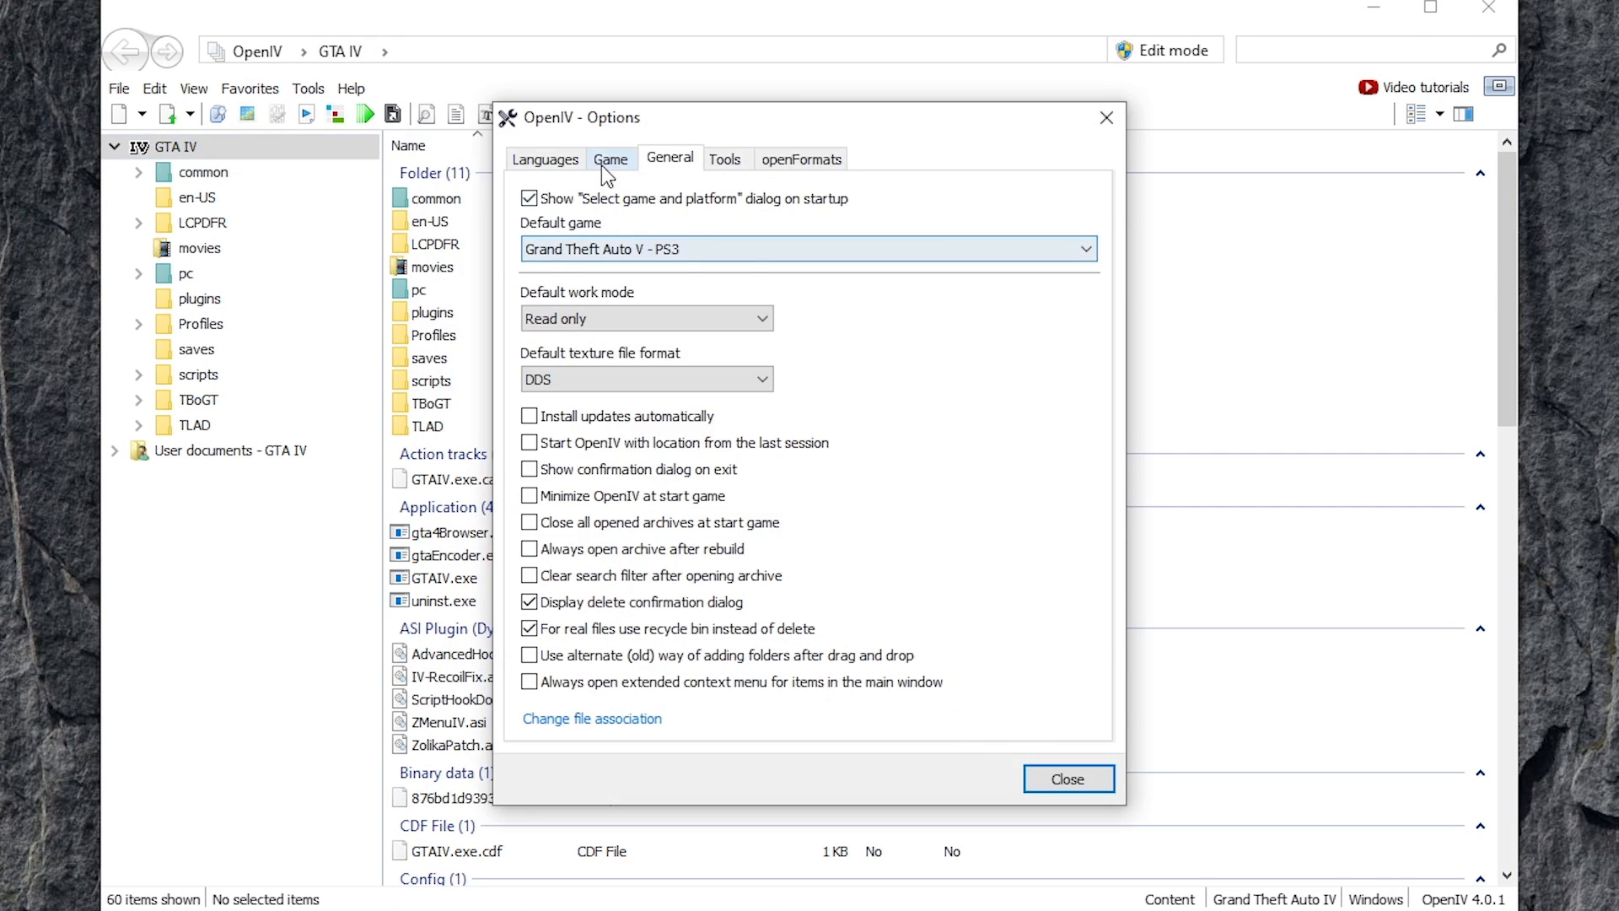
In Options > General, set Default game to Grand Theft Auto IV - Windows and disable the startup game-selection dialog
left_click(610, 158)
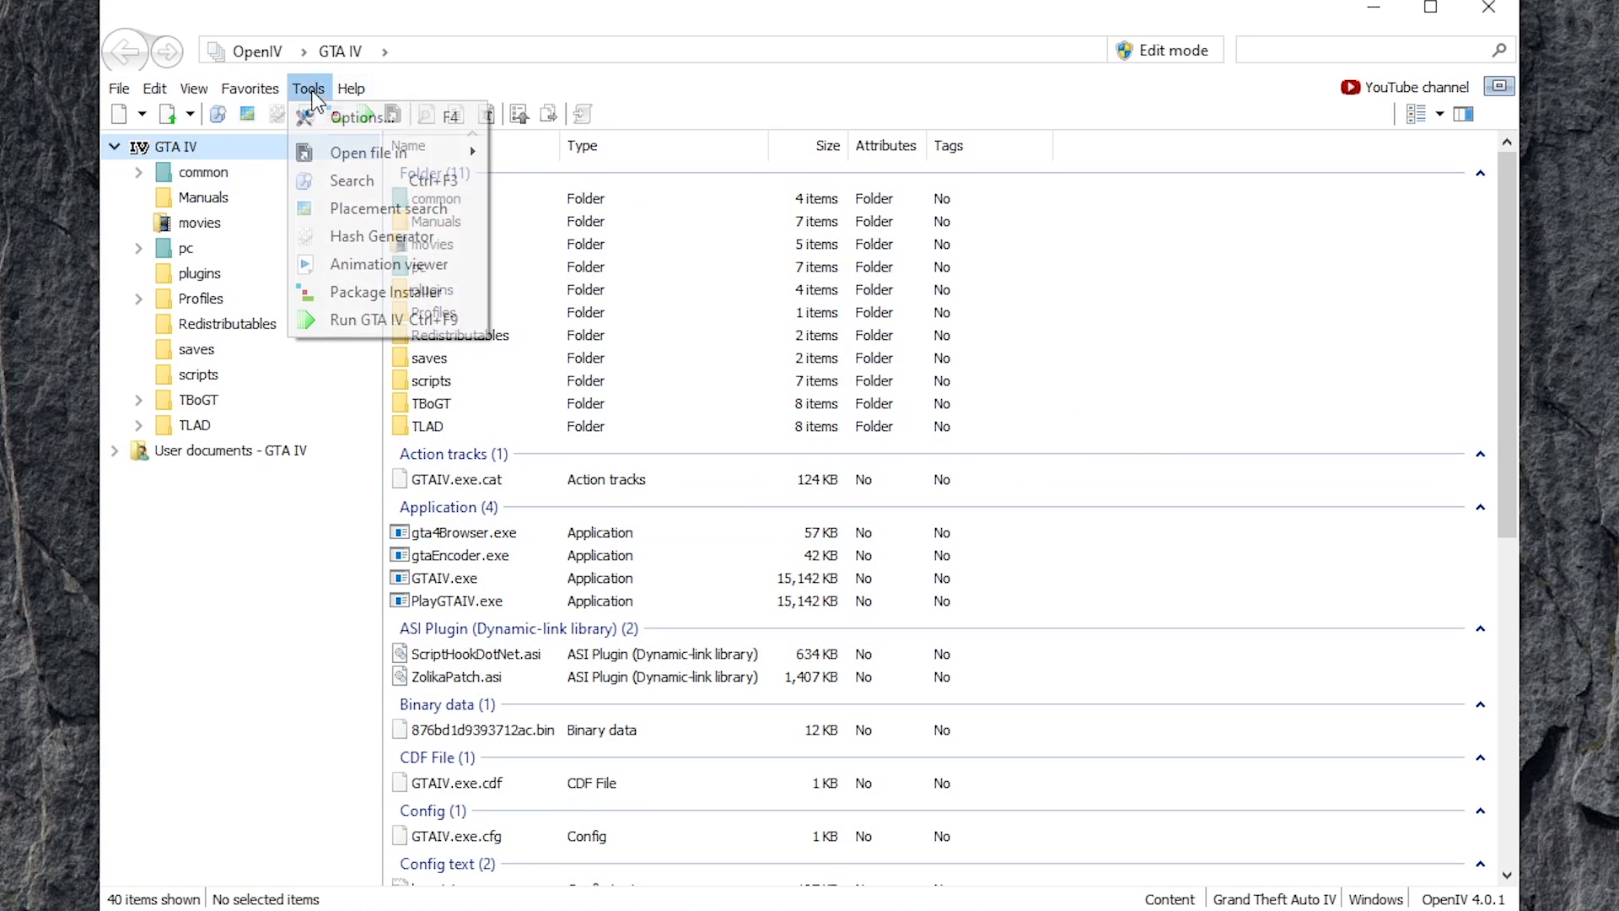
left_click(357, 116)
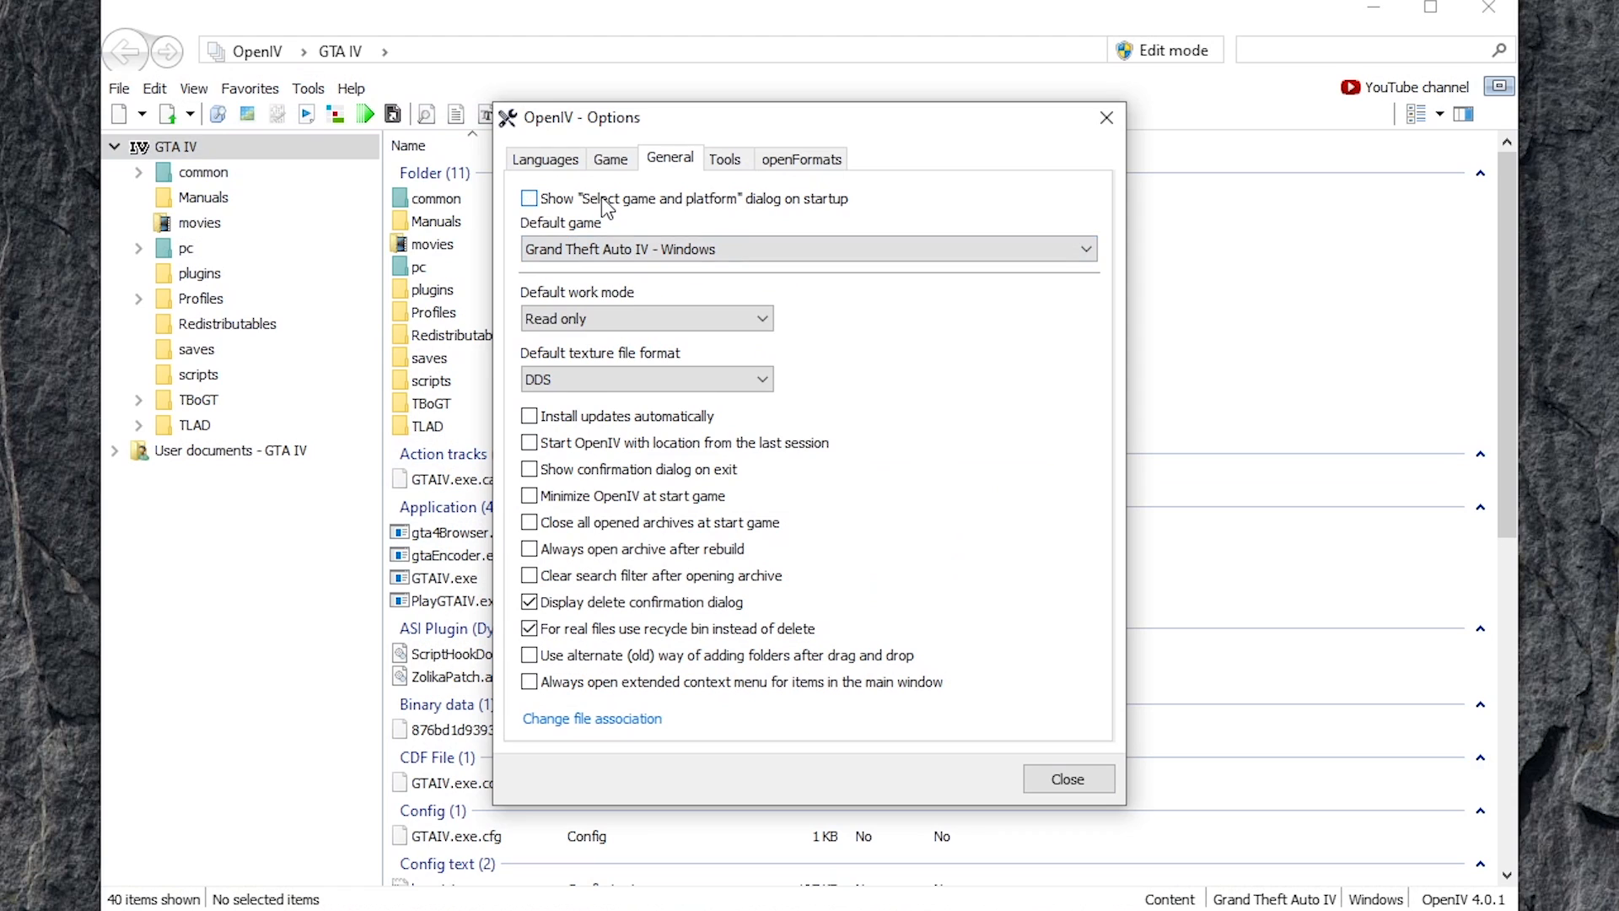
left_click(645, 317)
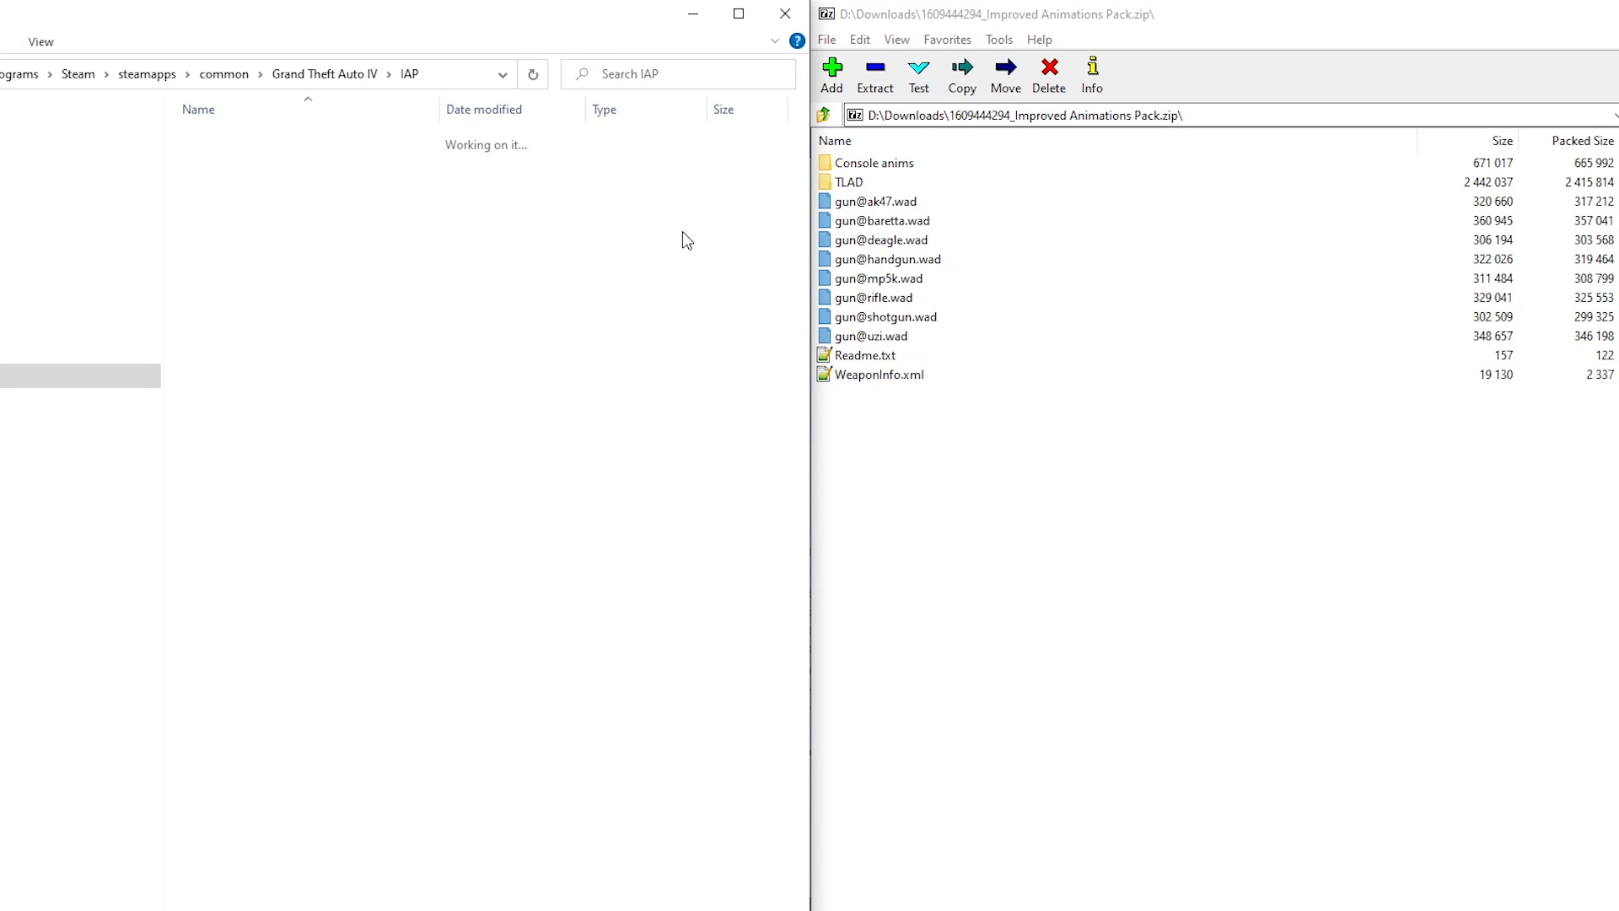
double_click(865, 355)
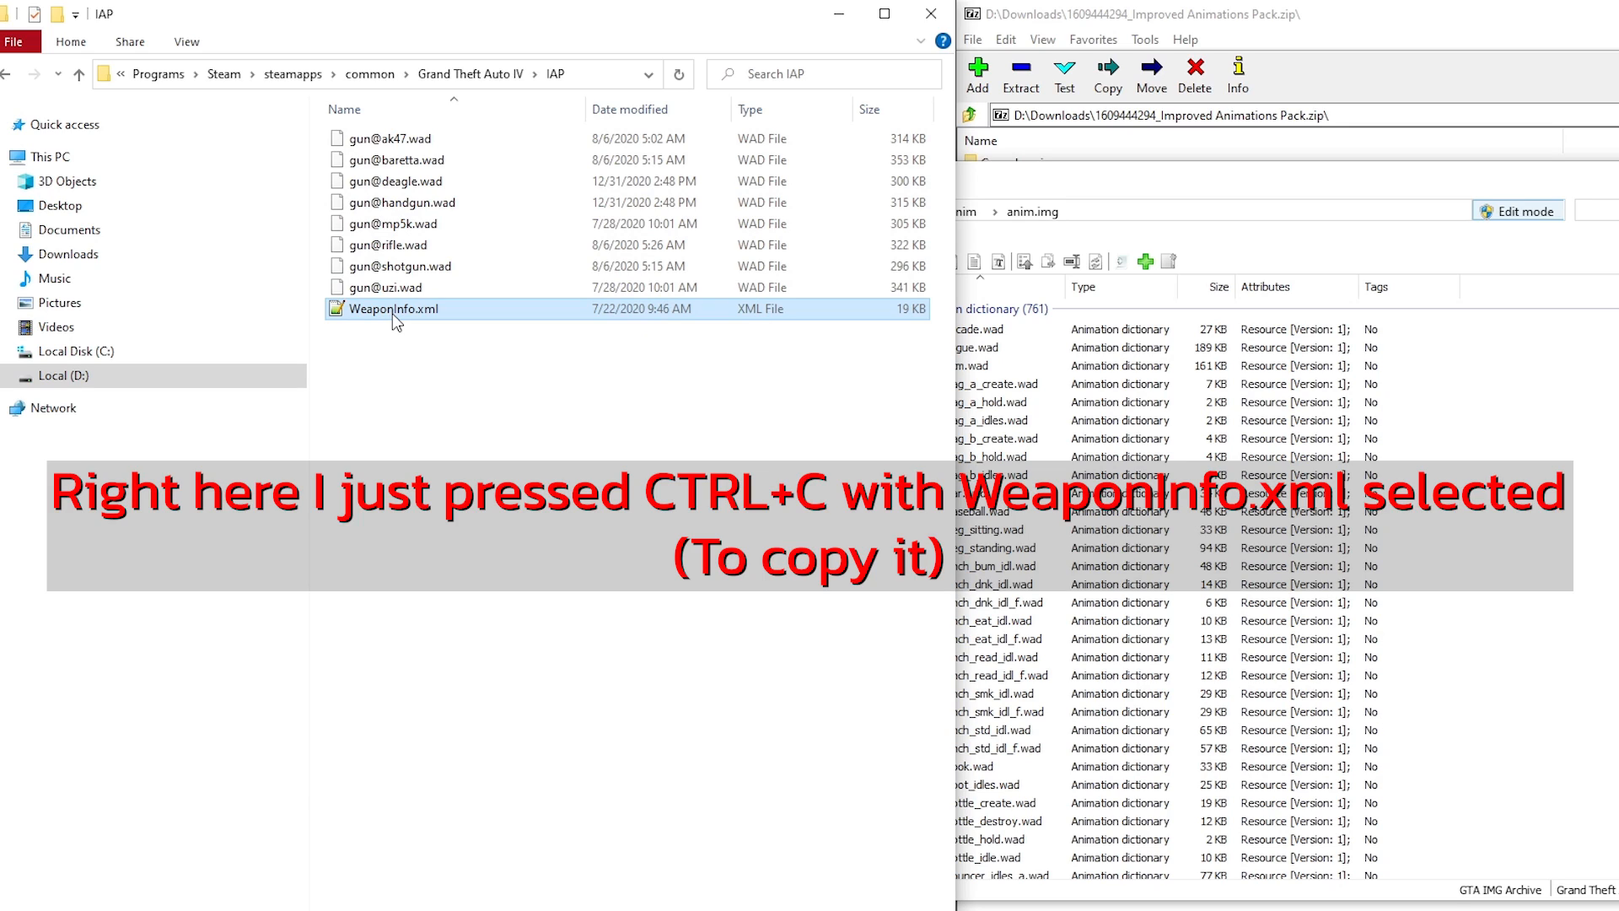
mouse_move(472, 83)
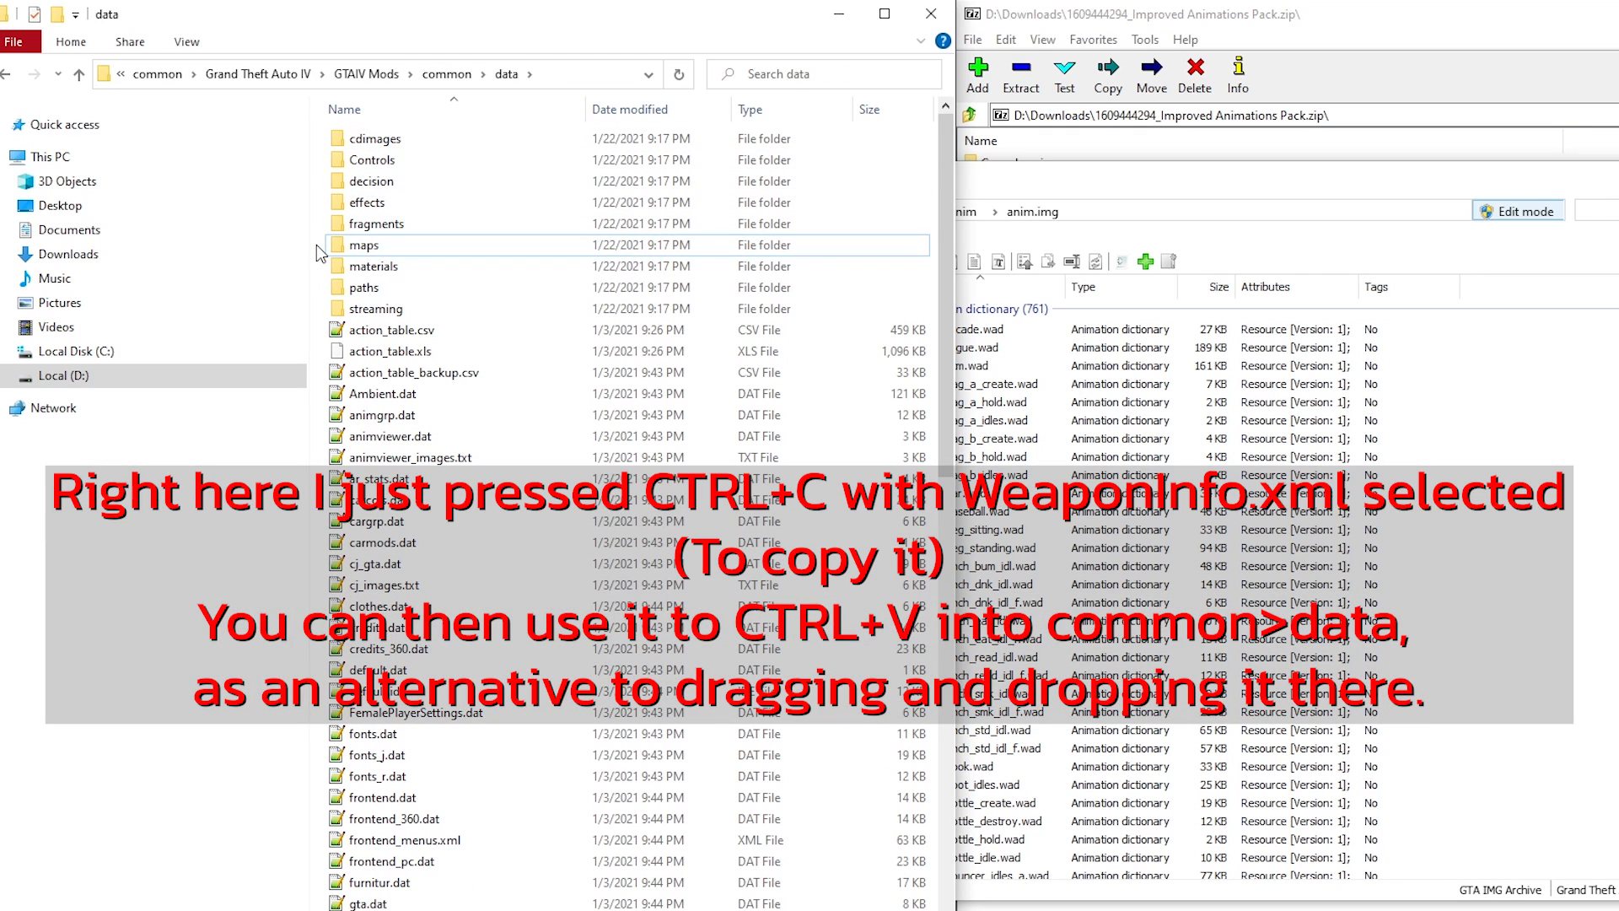
Paste WeaponInfo.xml into the GTAIV Mods\common\data folder
key("ctrl+v")
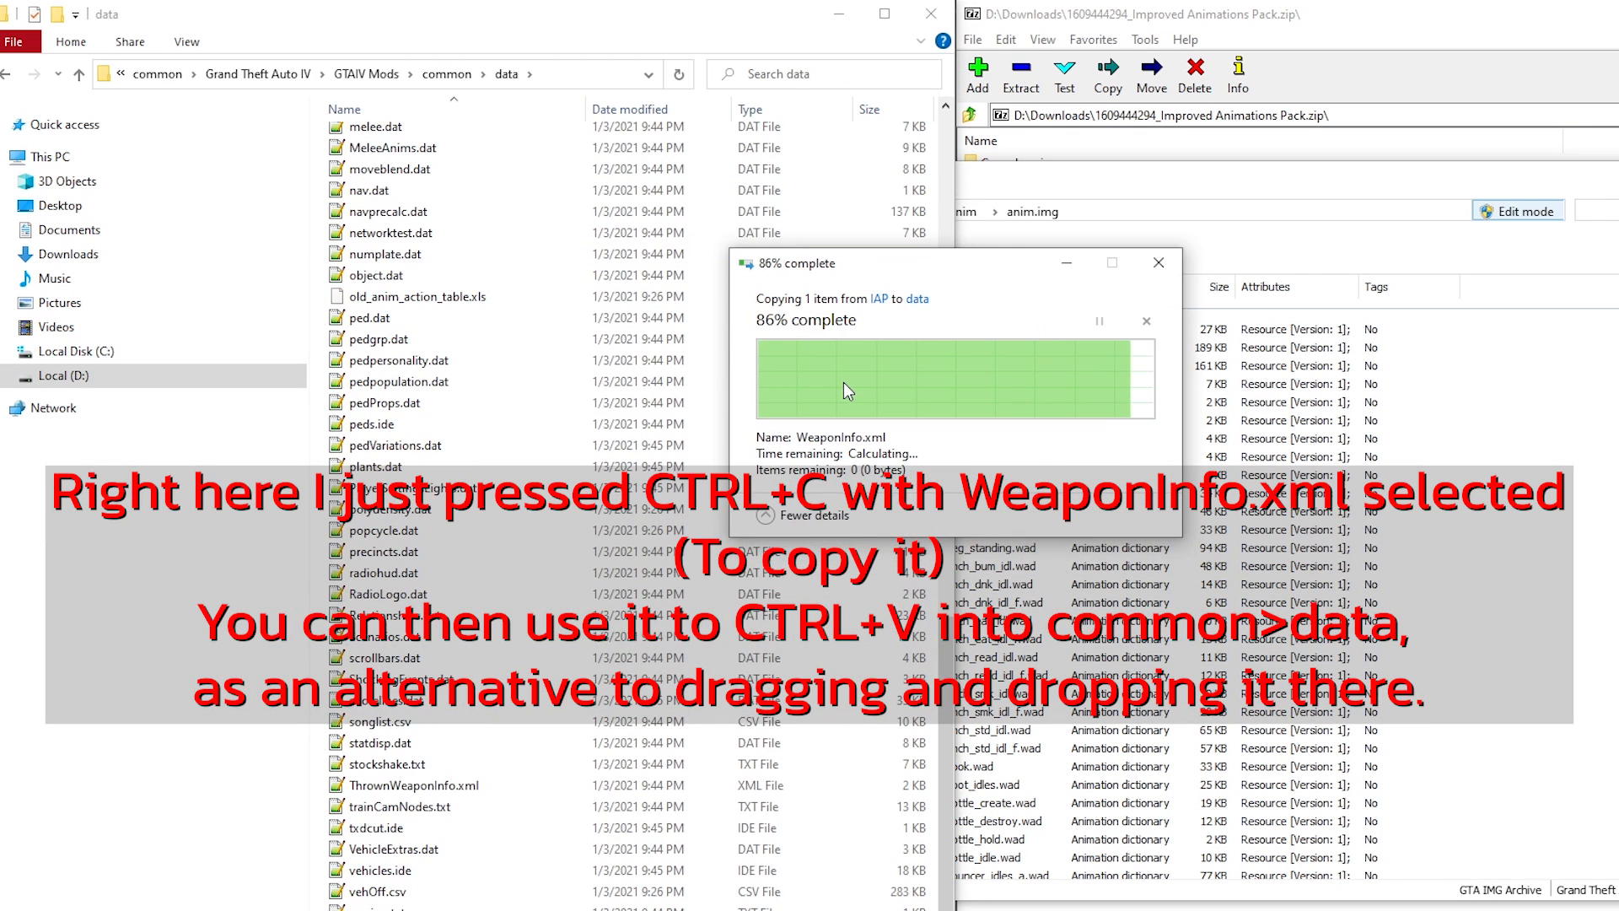